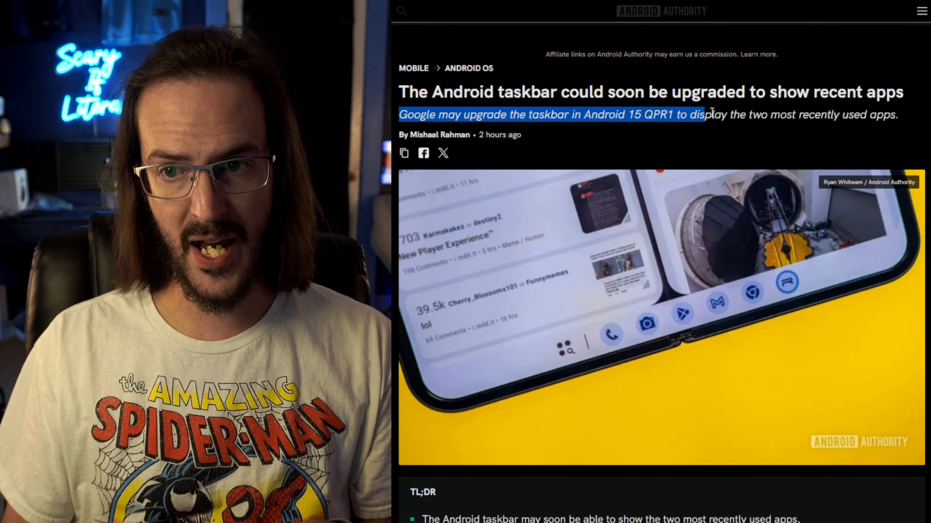
Highlight the upgraded-taskbar subtitle, scroll to the Android 15 QPR1 Beta 2 demo video and play it
drag(709, 115, 898, 115)
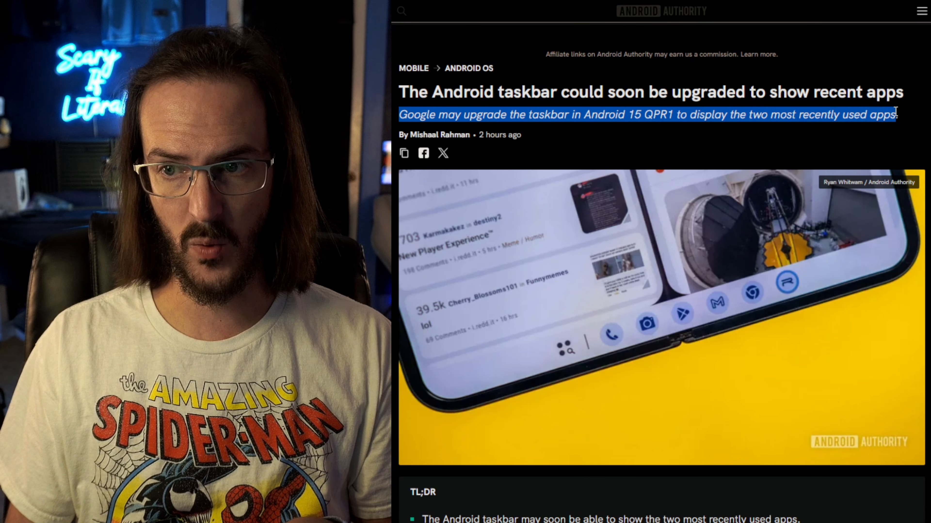
scroll(down, 3)
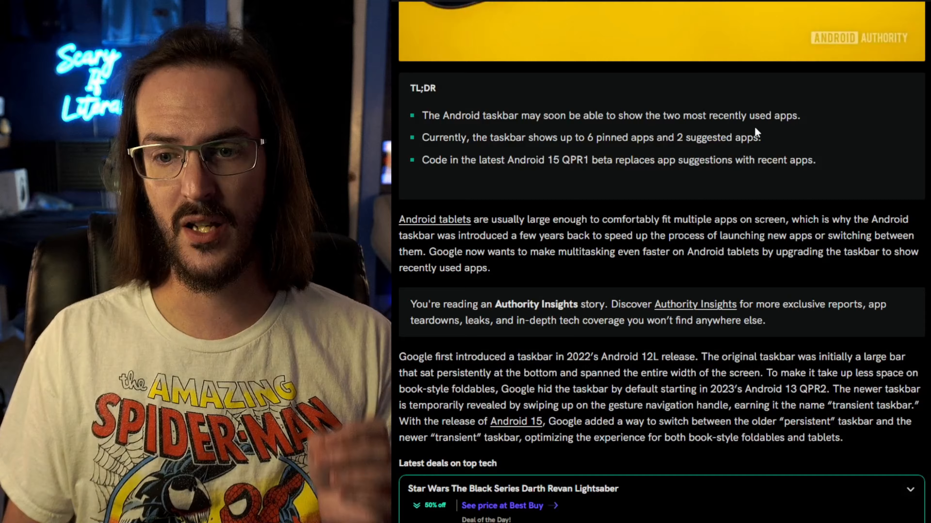
scroll(down, 3)
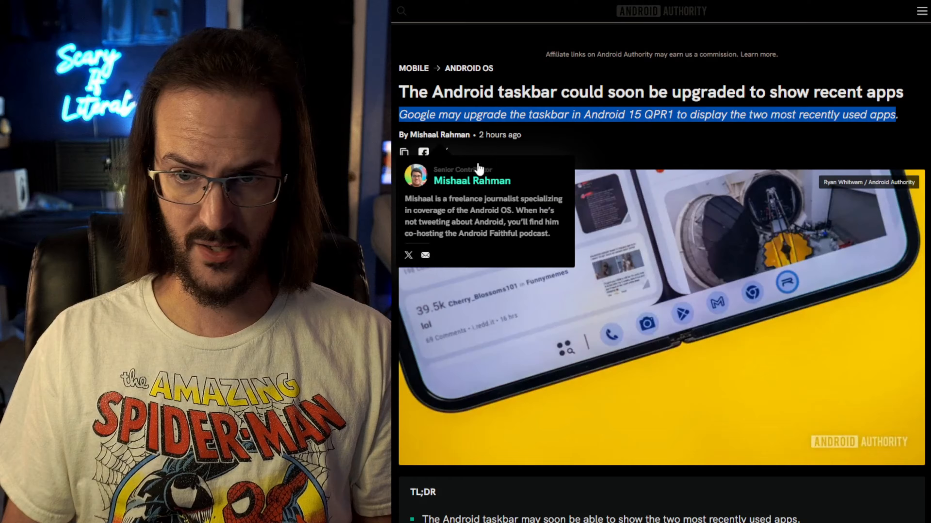
scroll(down, 3)
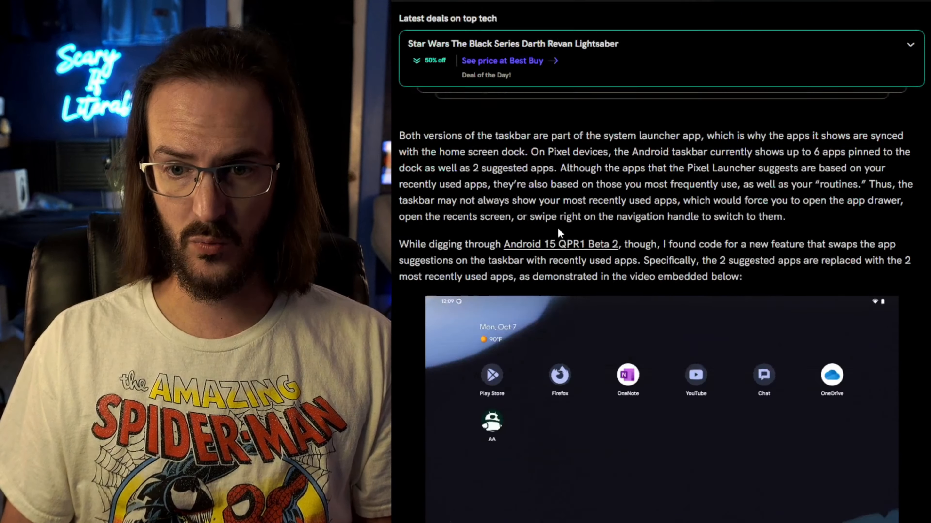
scroll(down, 3)
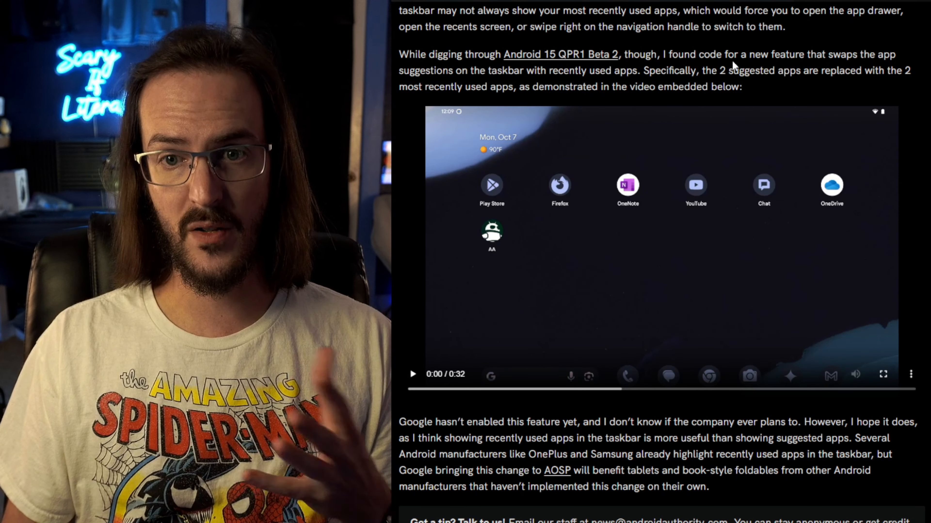
click(412, 375)
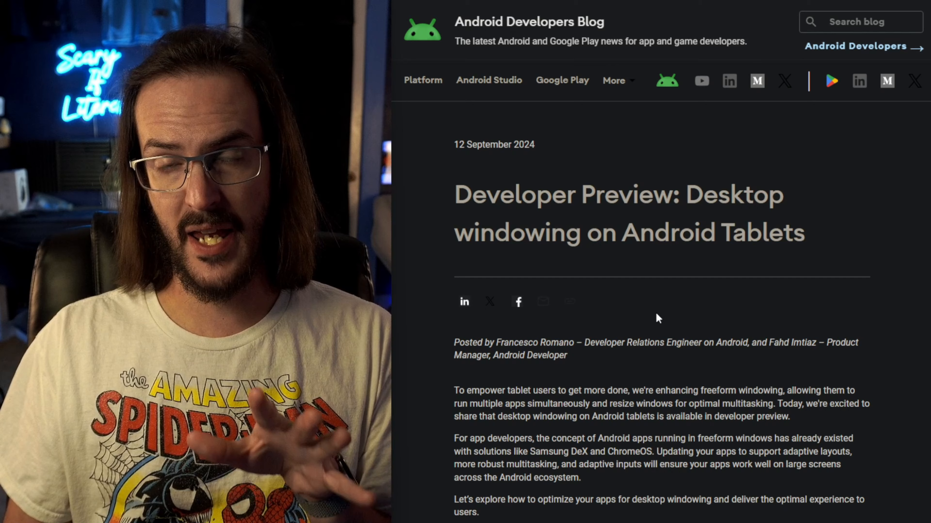
Scroll the desktop windowing post past Figure 1 down to the 'Get hands-on!' section
scroll(down, 3)
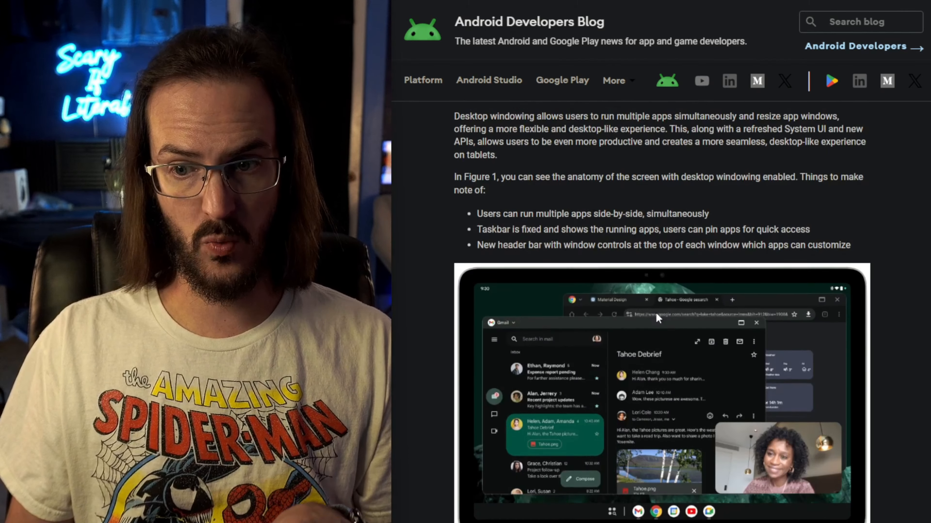
scroll(down, 3)
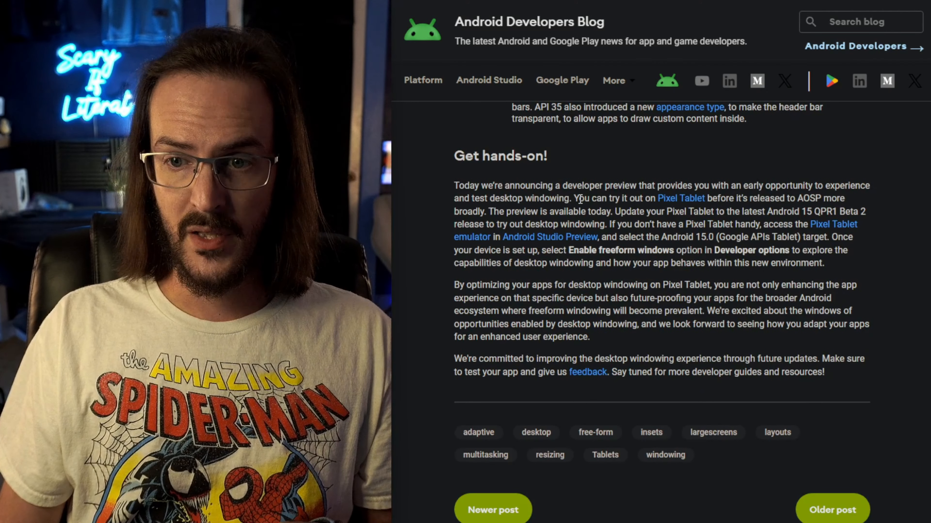
Select the Get hands-on paragraph from 'You can try it out' to 'new environment.'
drag(573, 198, 834, 198)
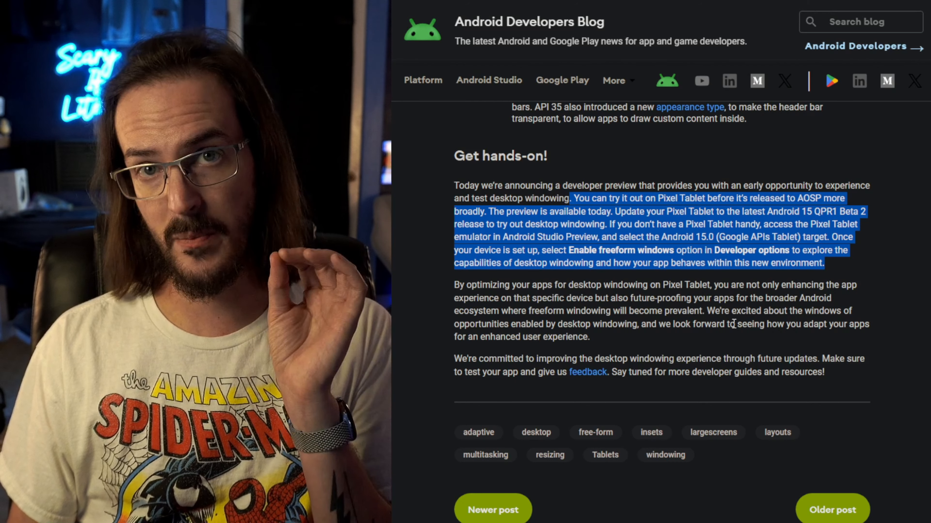
mouse_move(783, 351)
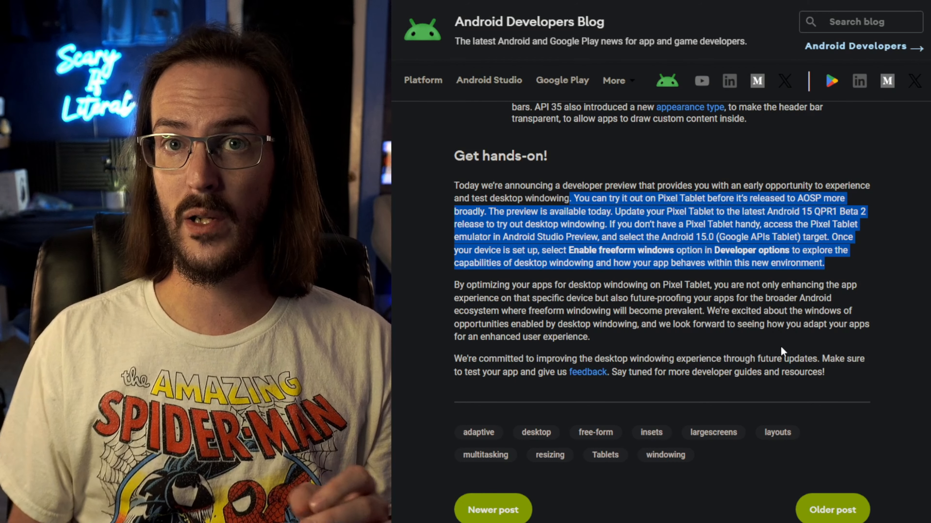